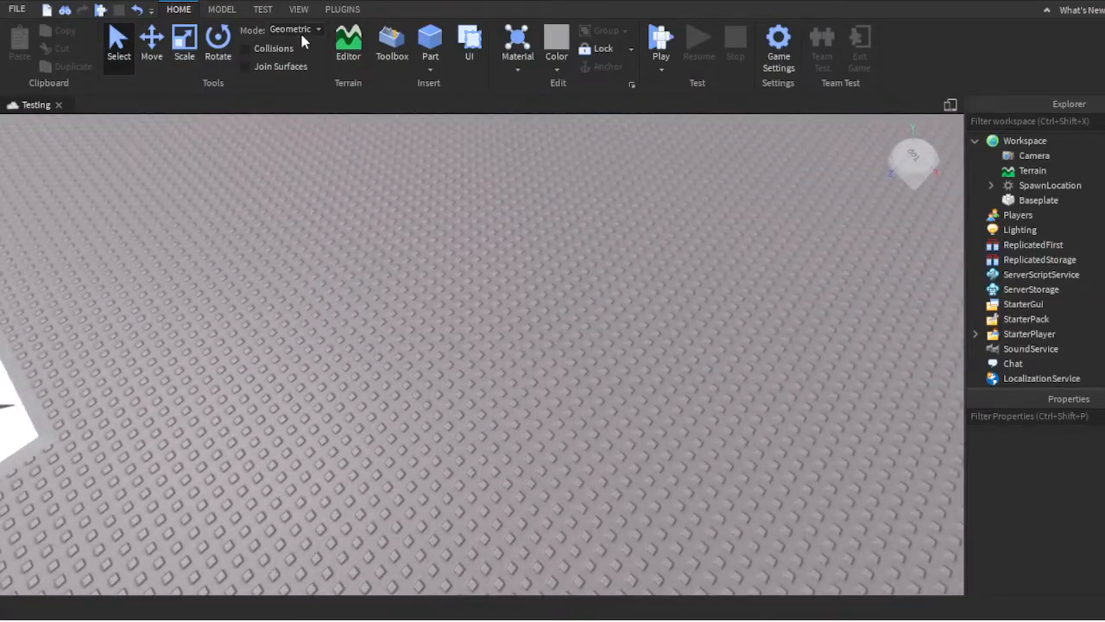
# - Insert a new Part with a Script inside it and open the empty script
pyautogui.click(222, 9)
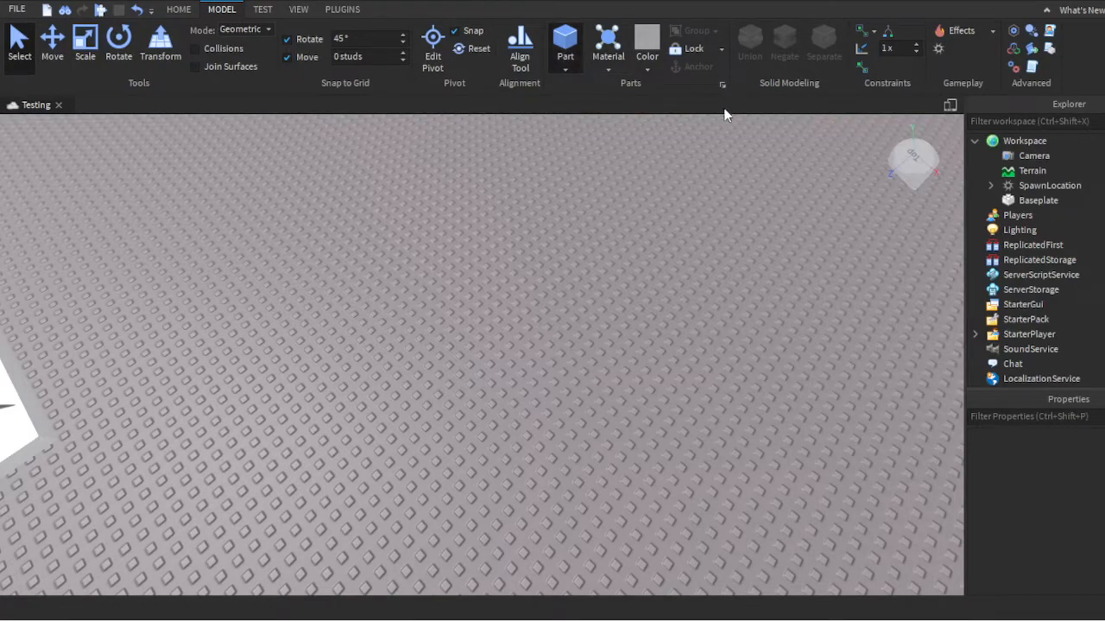
pyautogui.click(565, 43)
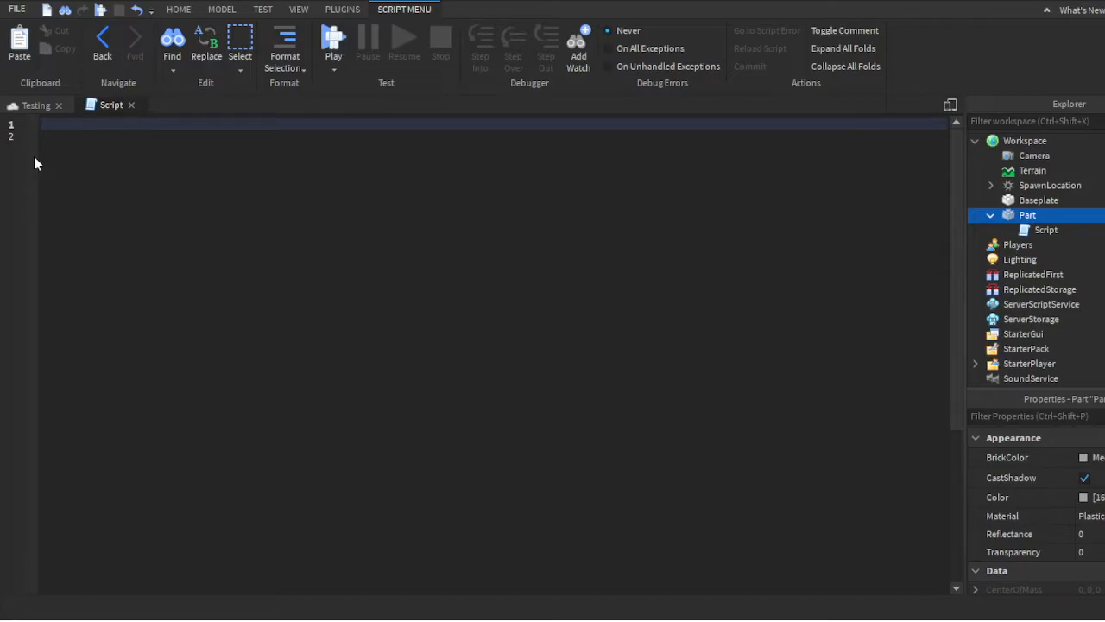
# - Type 'while true do' on the first line of the empty script
pyautogui.click(43, 123)
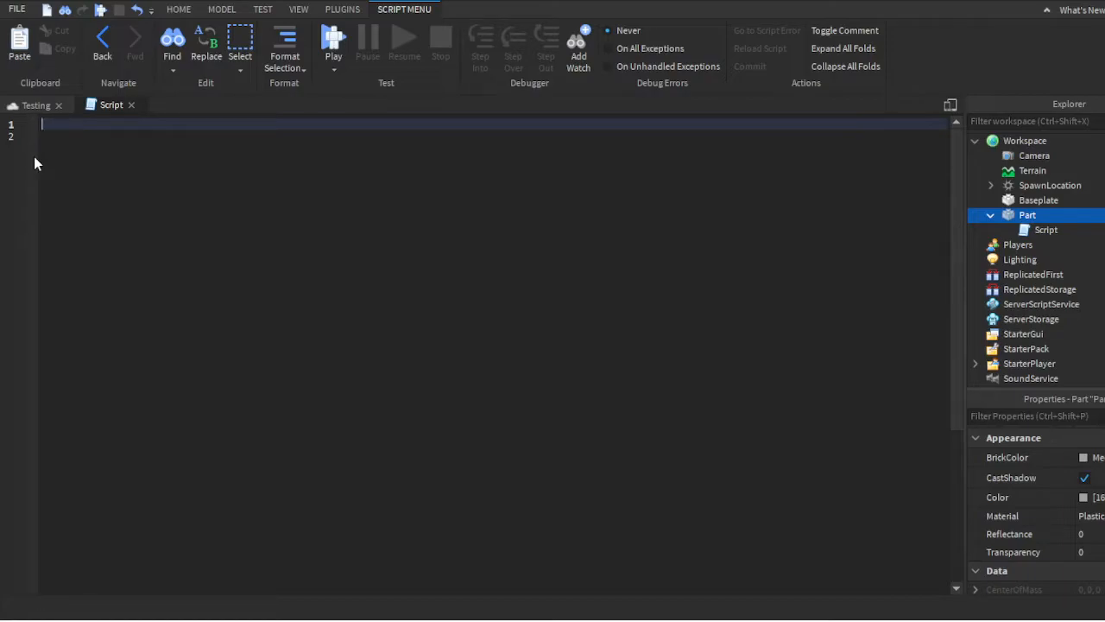
pyautogui.write('while true do')
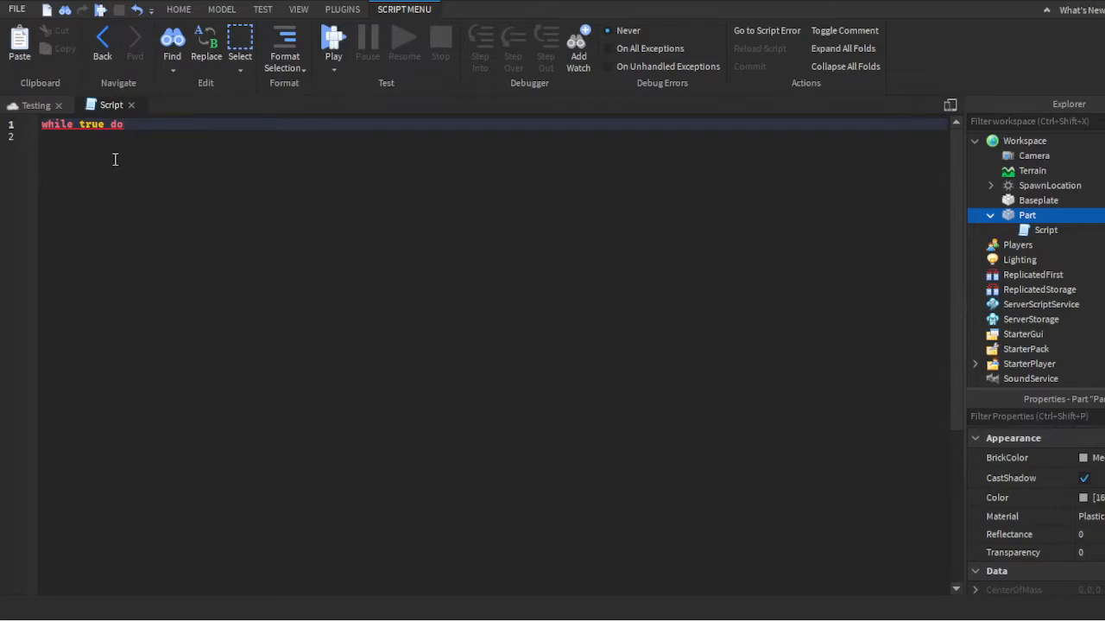
# - Write 'game.Workspace.Part.BrickColor = BrickColor.Random()' inside the loop
pyautogui.write('gam')
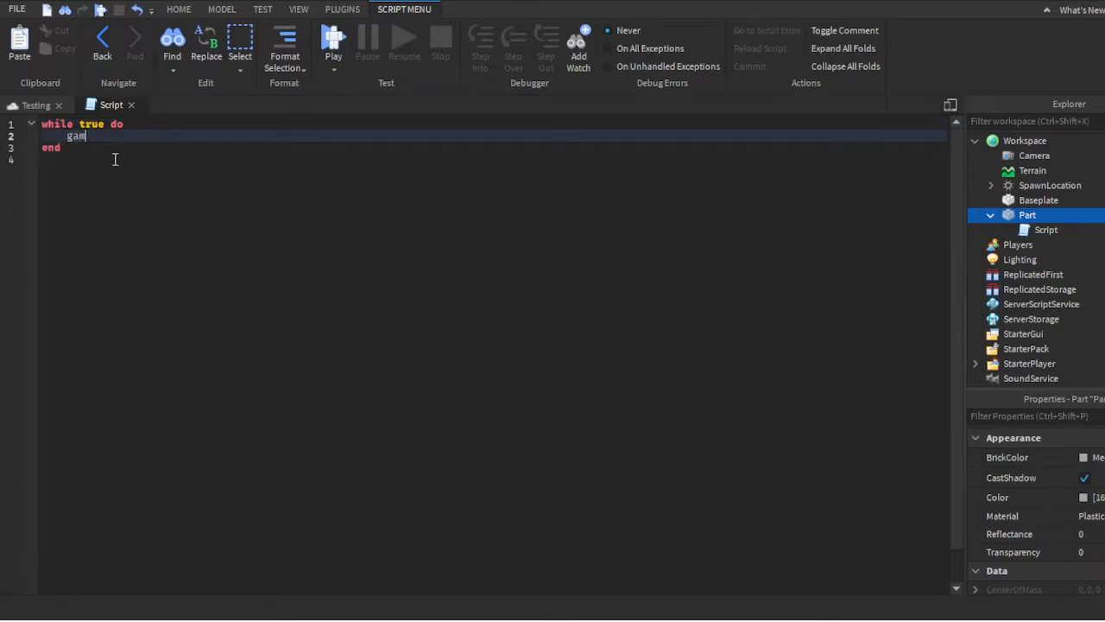
pyautogui.write('e.wo')
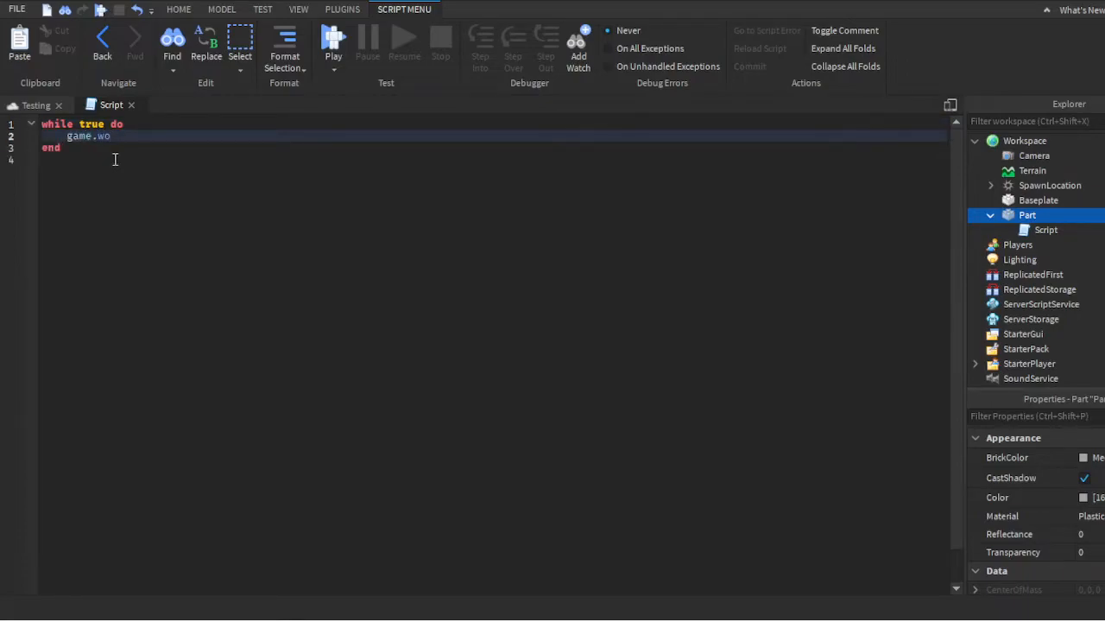
pyautogui.write('ro')
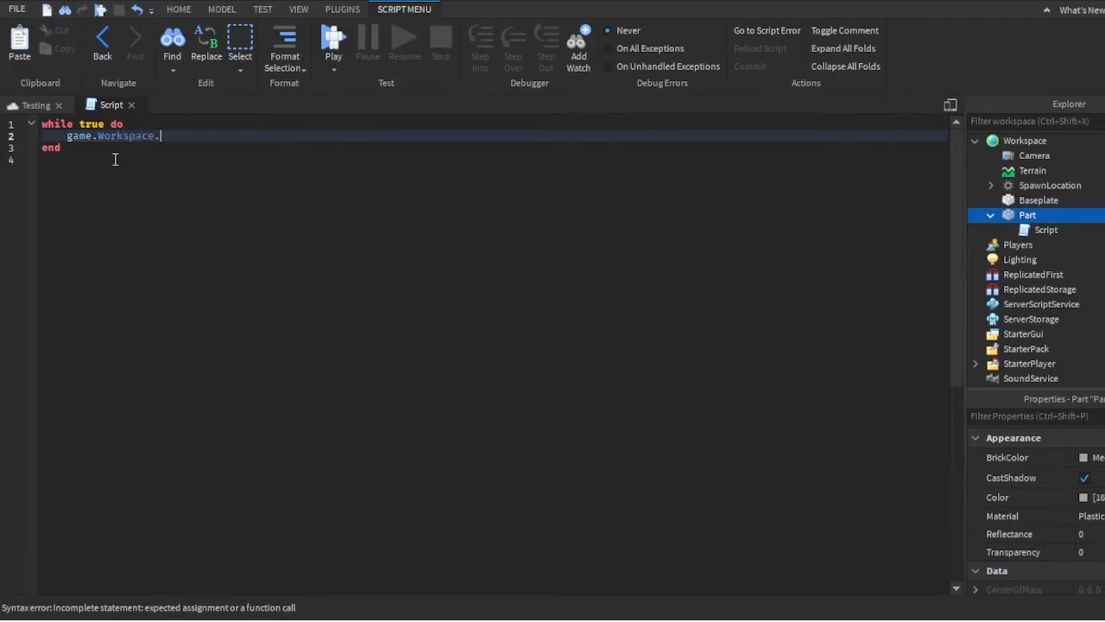
pyautogui.write('Part.')
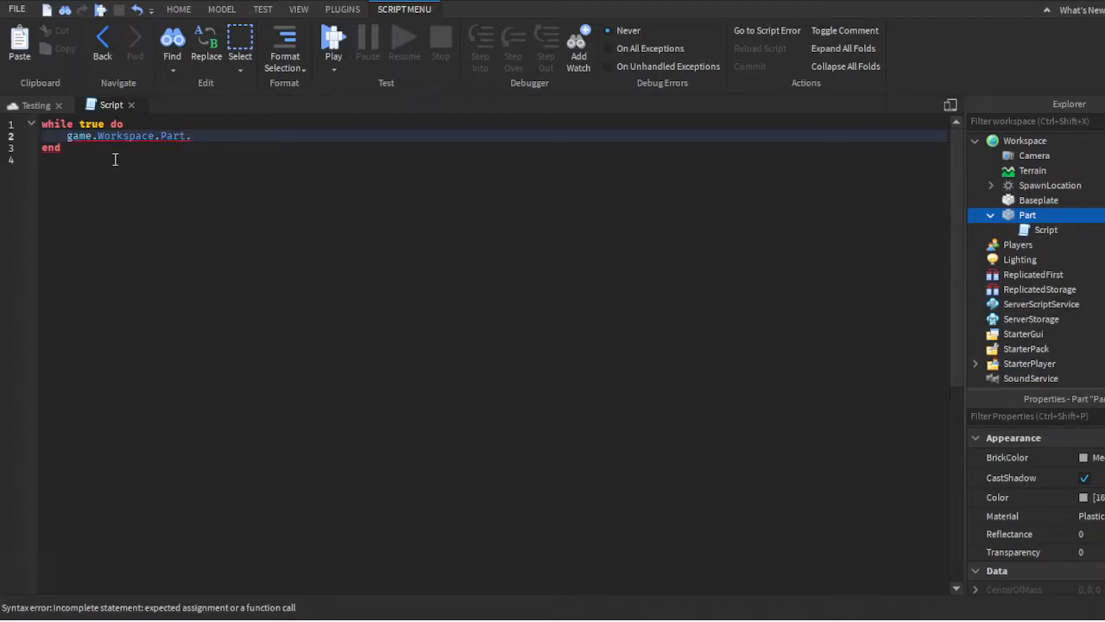
pyautogui.write('BrickColor')
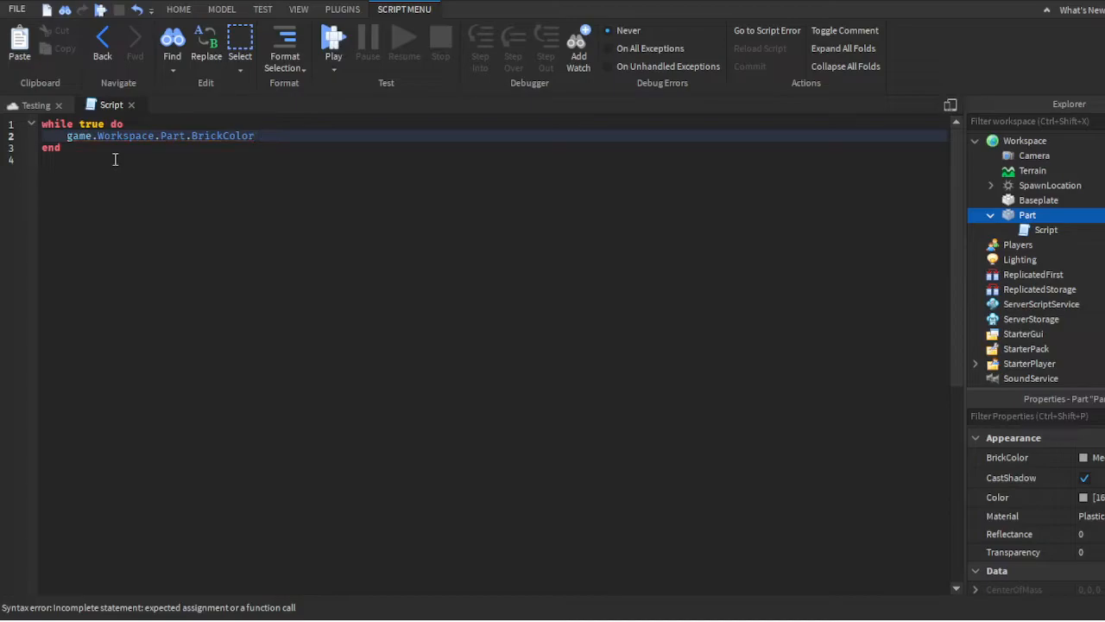
pyautogui.write('= BrickColor')
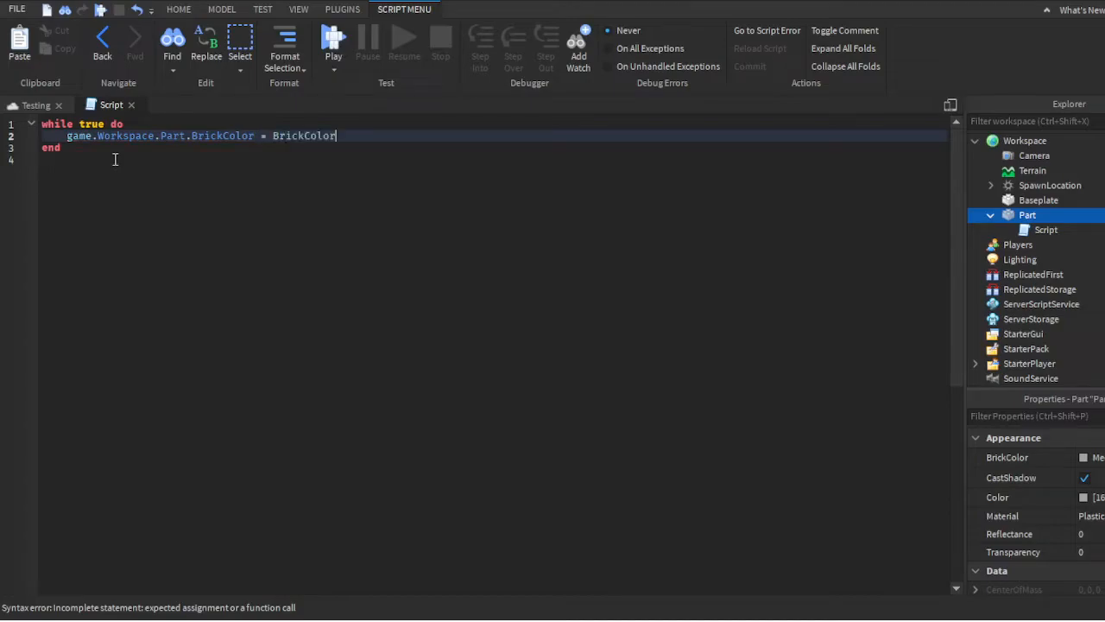
pyautogui.write('.new')
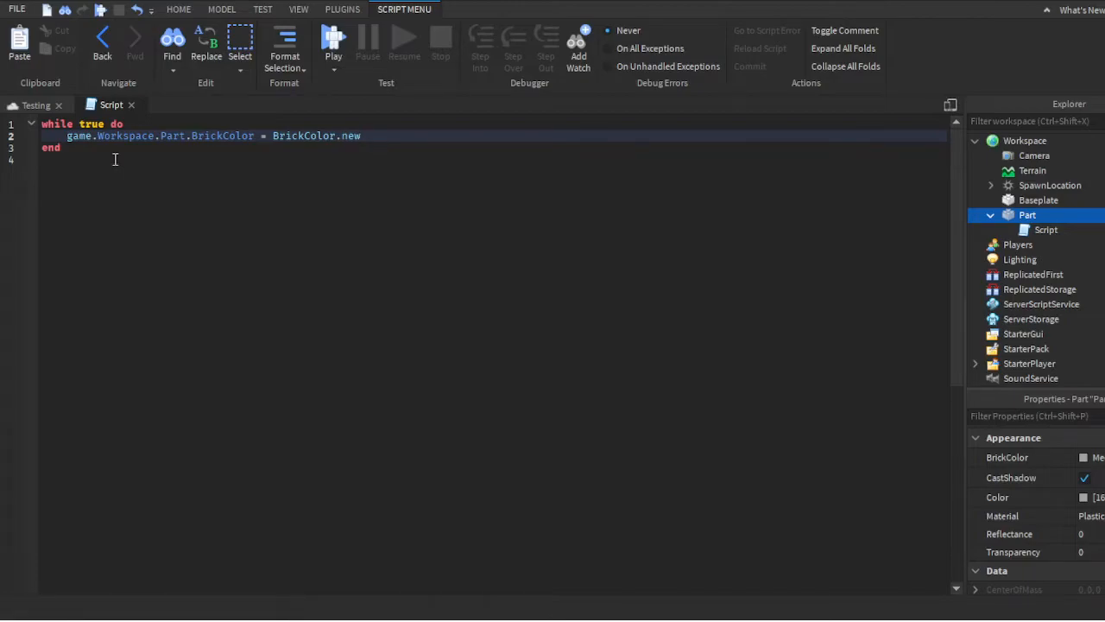
pyautogui.write('Random( )')
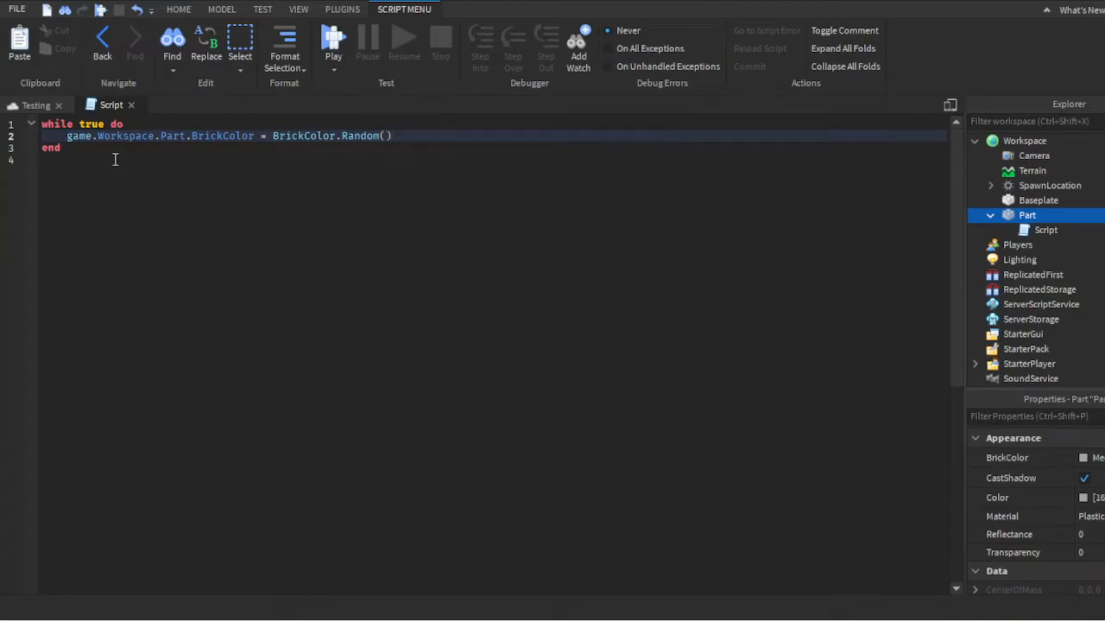
pyautogui.moveTo(254, 163)
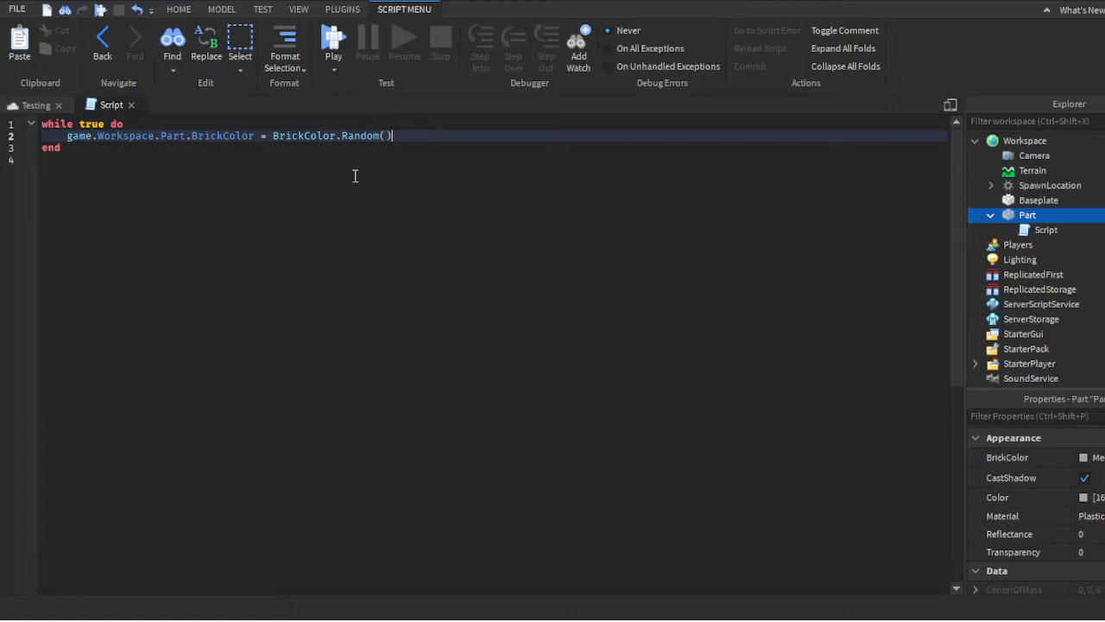
pyautogui.moveTo(421, 172)
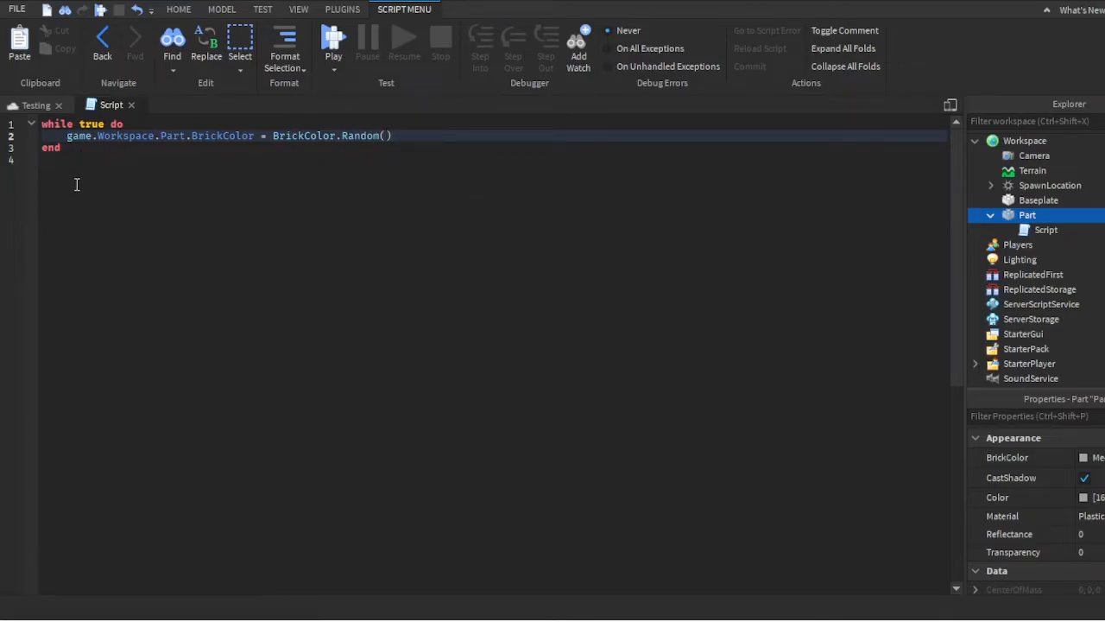
pyautogui.moveTo(1023, 334)
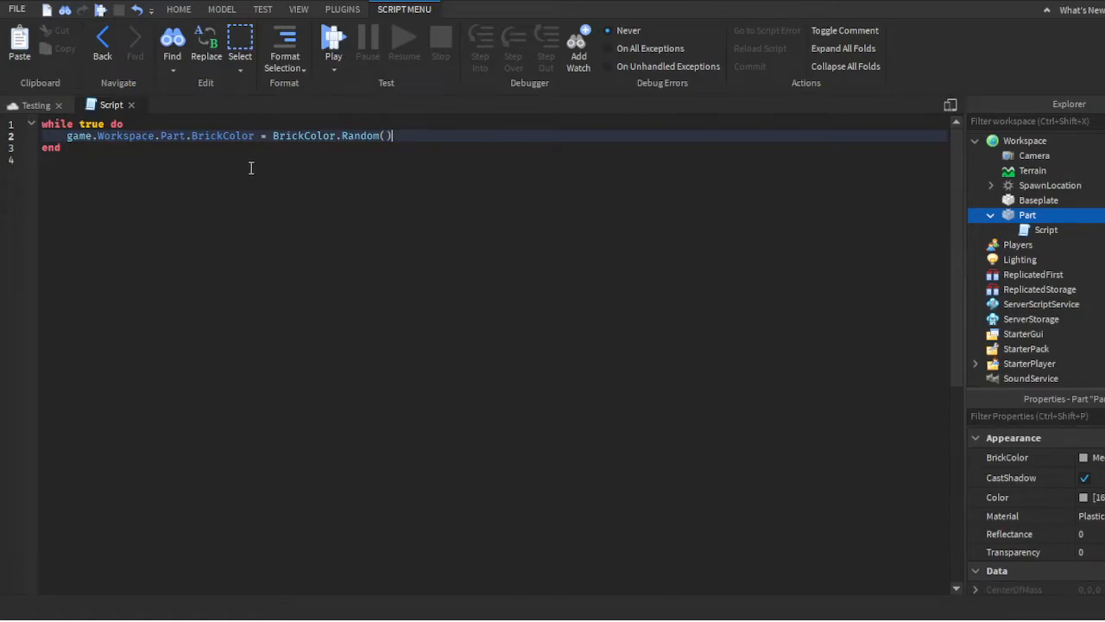
pyautogui.moveTo(432, 183)
pyautogui.write('w')
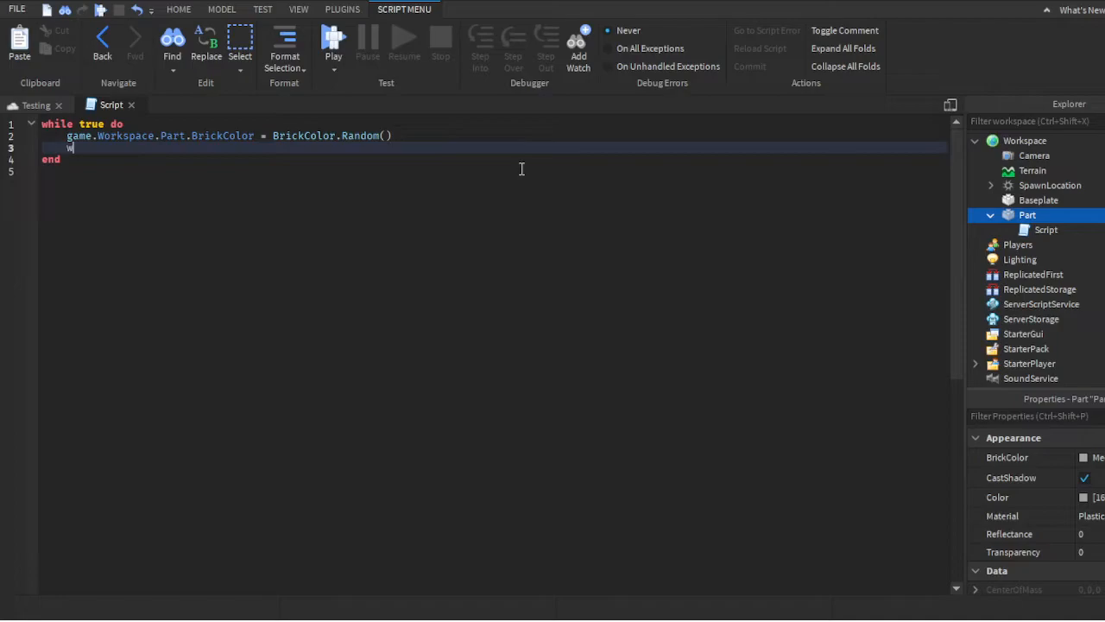
# - Add 'wait(1)' and another 'game.Workspace.Part.BrickColor = BrickColor.Random()' line below it
pyautogui.write('ait(1)')
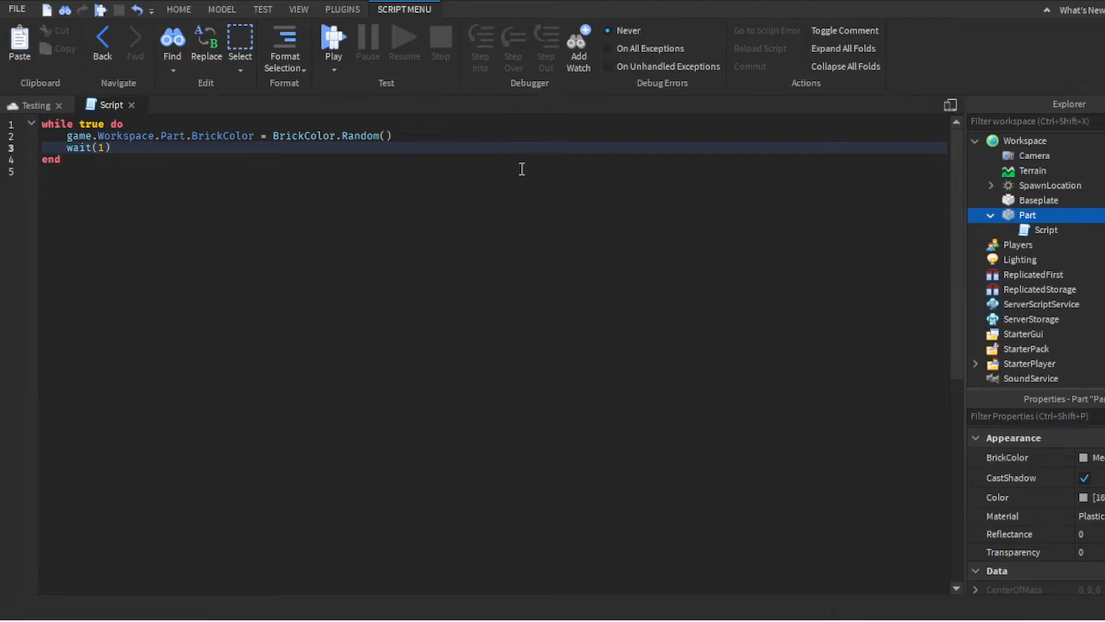
pyautogui.press('enter')
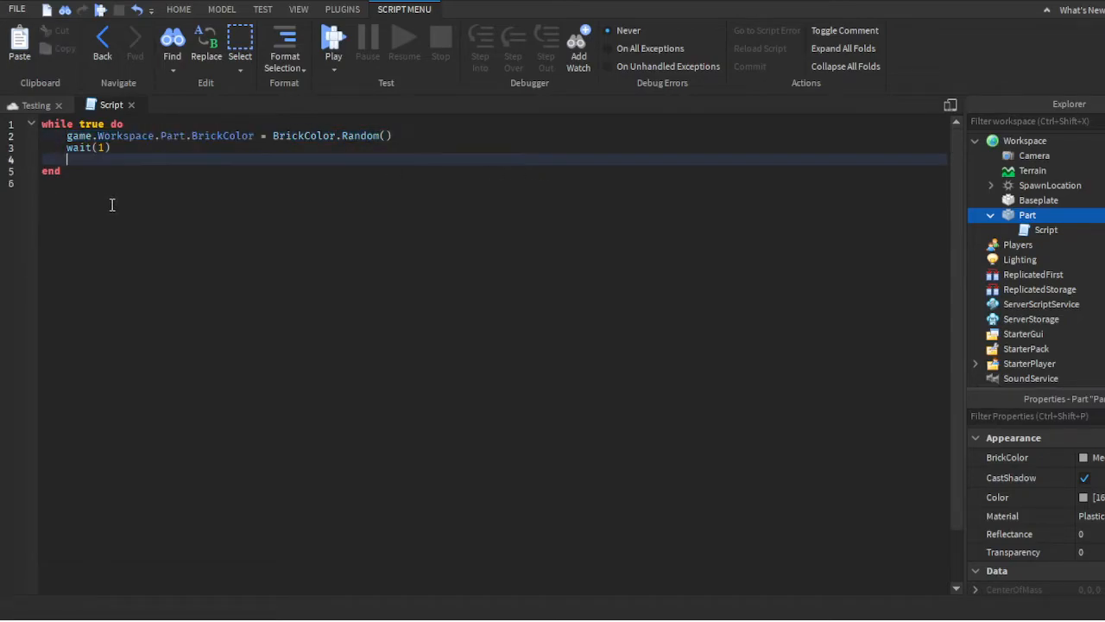
pyautogui.write('game.Workspace.Part.BrickColor = BrickColor.Random()')
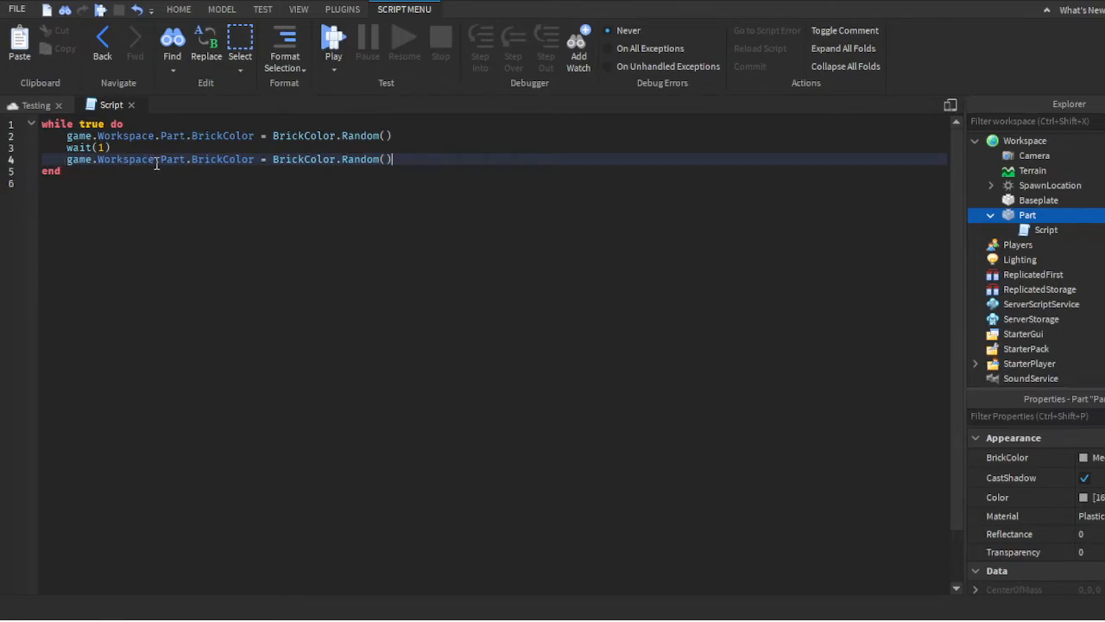
pyautogui.moveTo(116, 213)
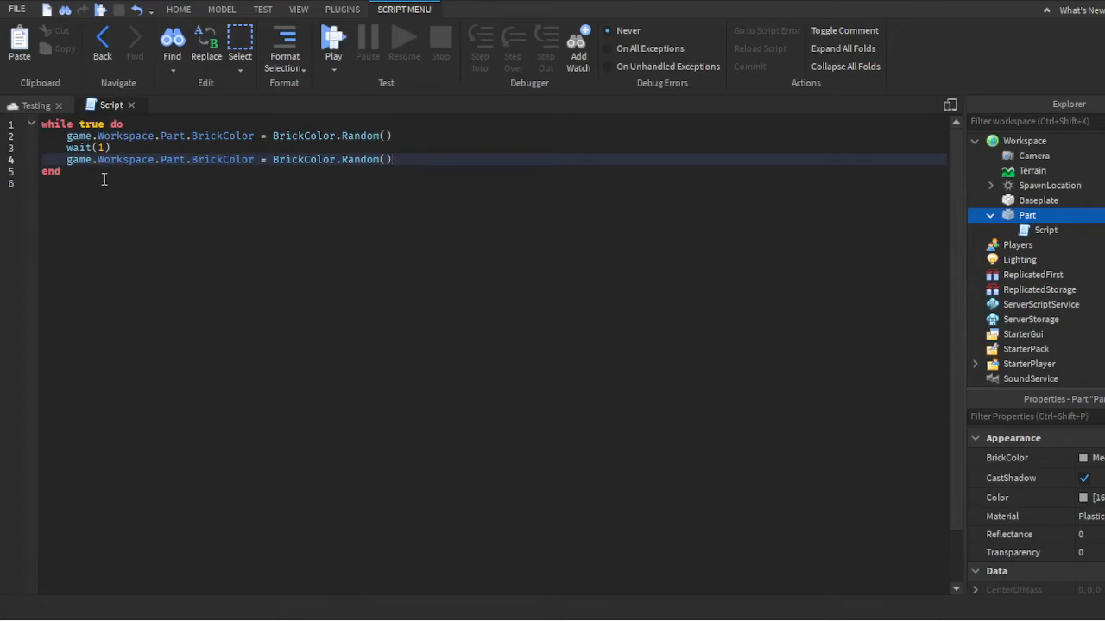
# - Start a Play test from the Home tab to run the colour-changing script
pyautogui.click(221, 10)
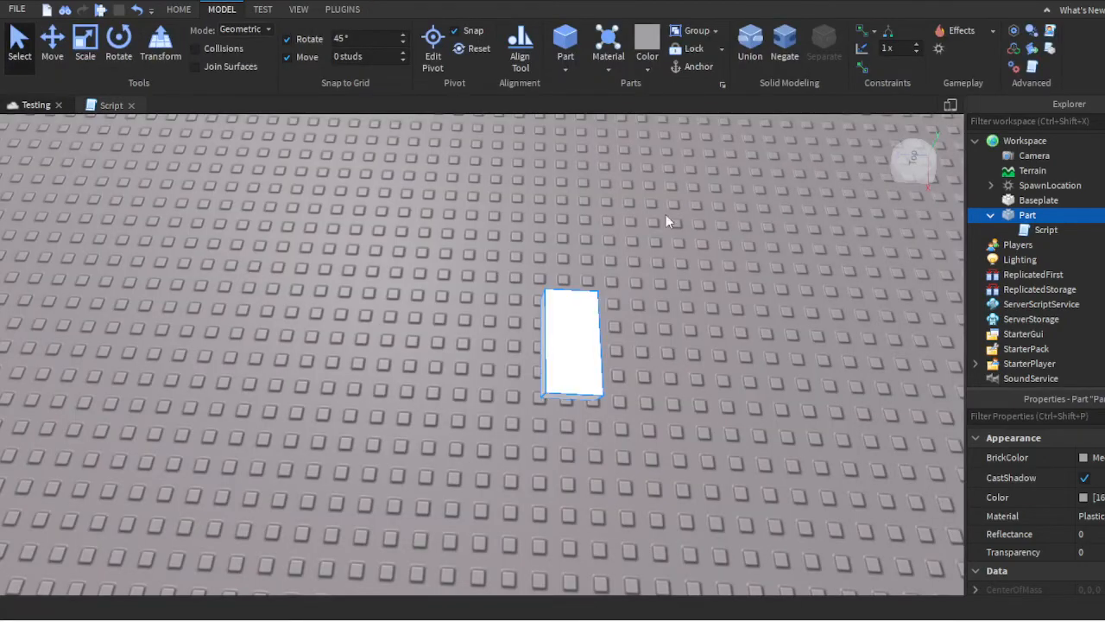
pyautogui.click(179, 9)
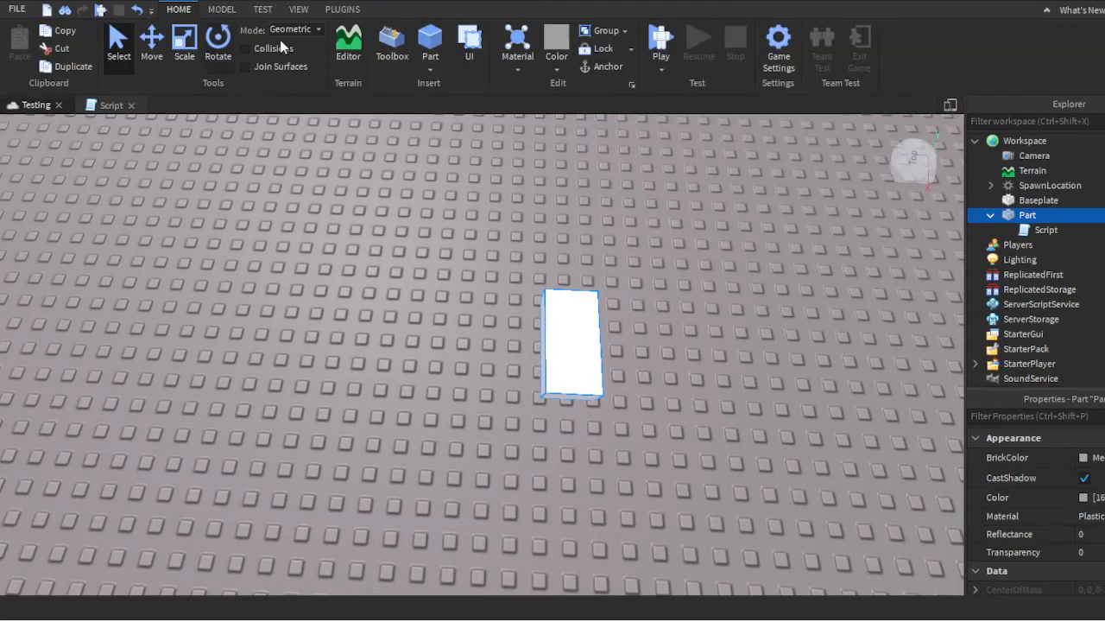
pyautogui.click(661, 38)
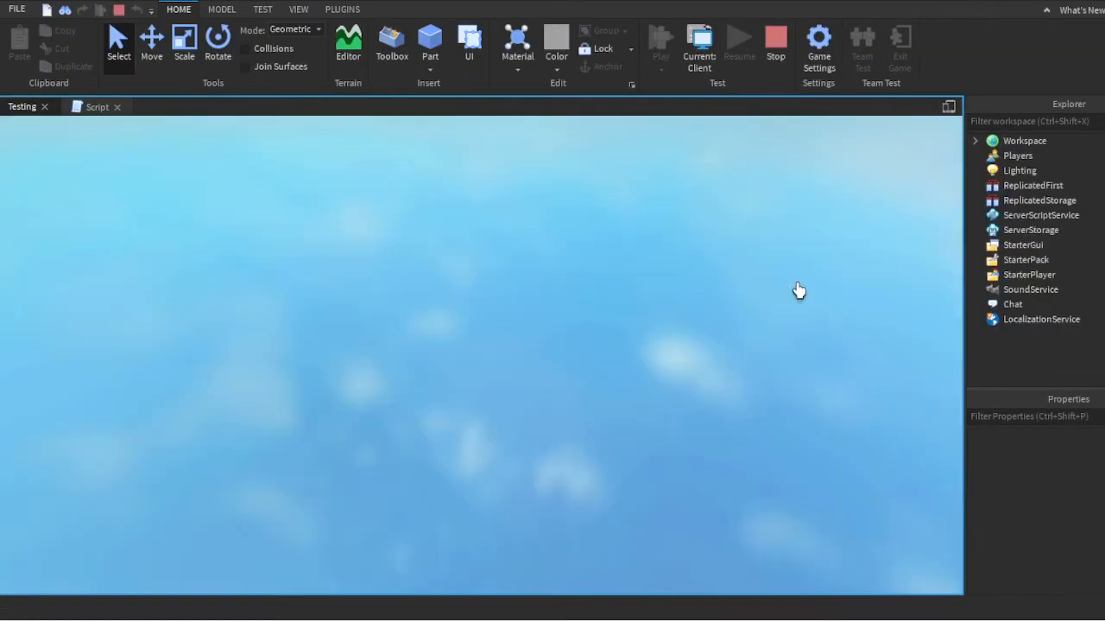